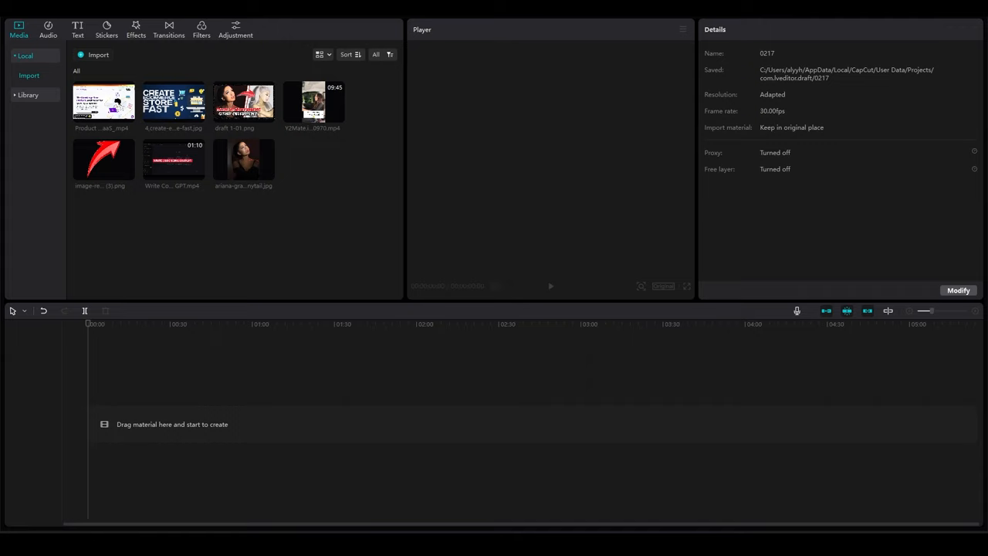
Reach CapCut's Settings from the main menu to clear the cached data
{"action": "left_click", "coordinate": [682, 30]}
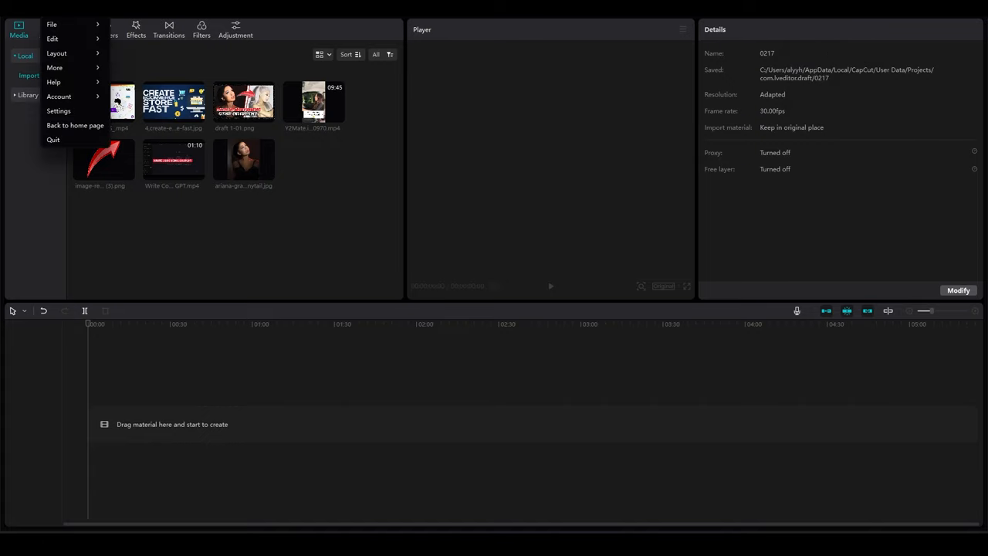
{"action": "left_click", "coordinate": [59, 112]}
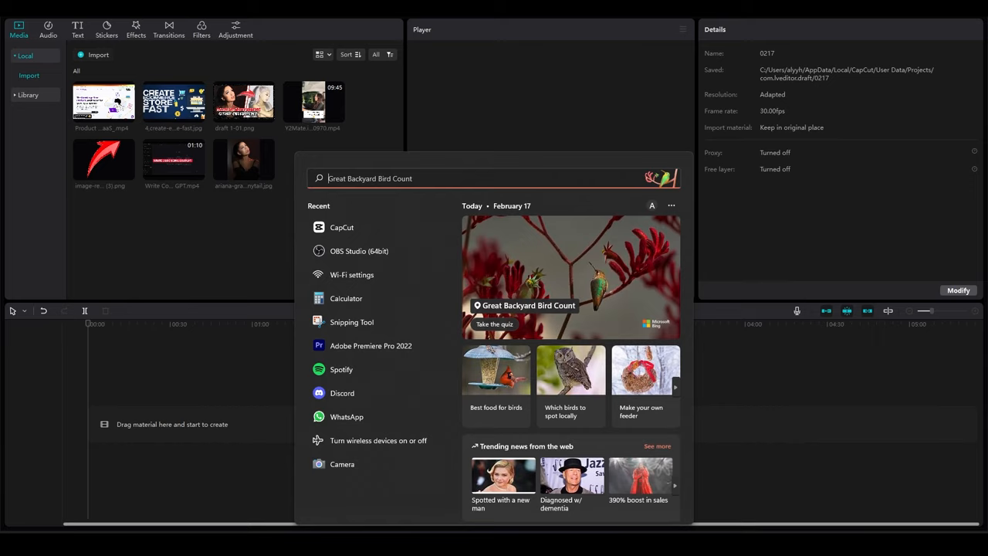
Search 'cle' in the Start menu and launch Disk Cleanup
{"action": "type", "text": "cle"}
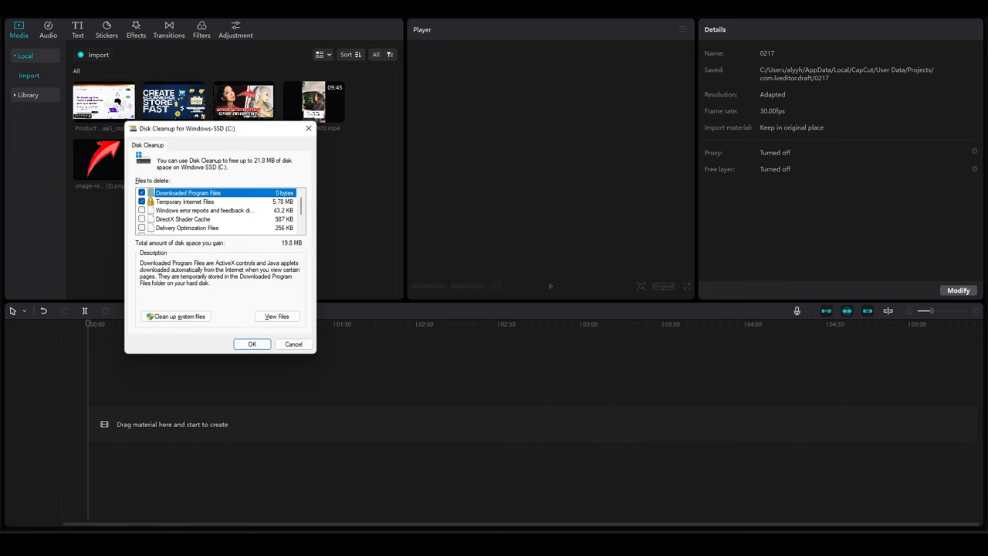
Confirm deleting the checked Downloaded Program Files and Temporary Internet Files from drive C
{"action": "scroll", "scroll_direction": "down", "scroll_amount": 3}
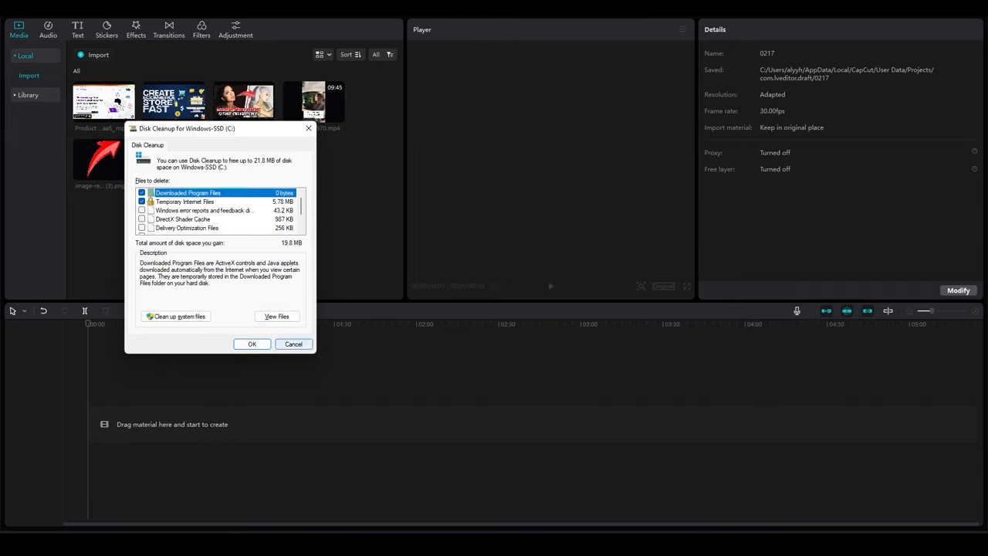
{"action": "left_click", "coordinate": [294, 343]}
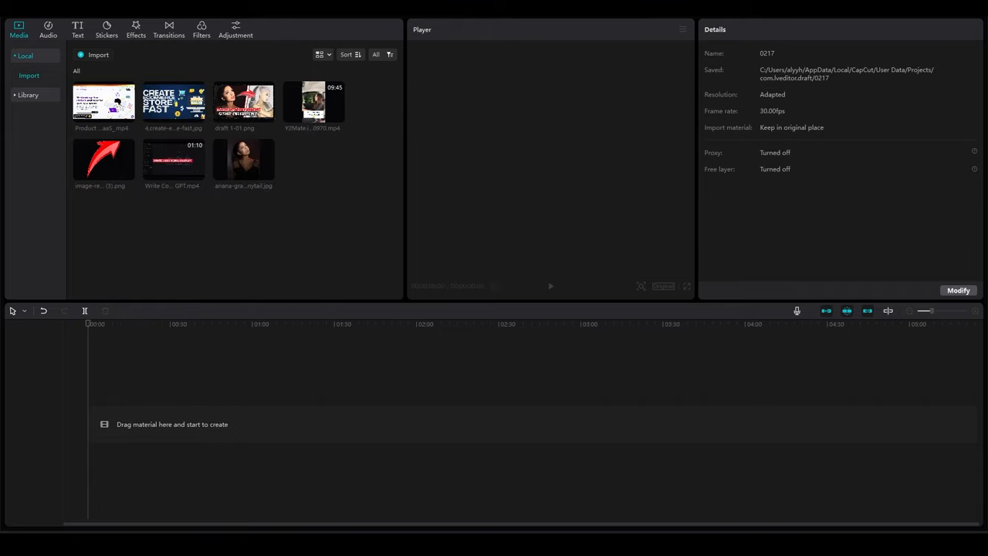